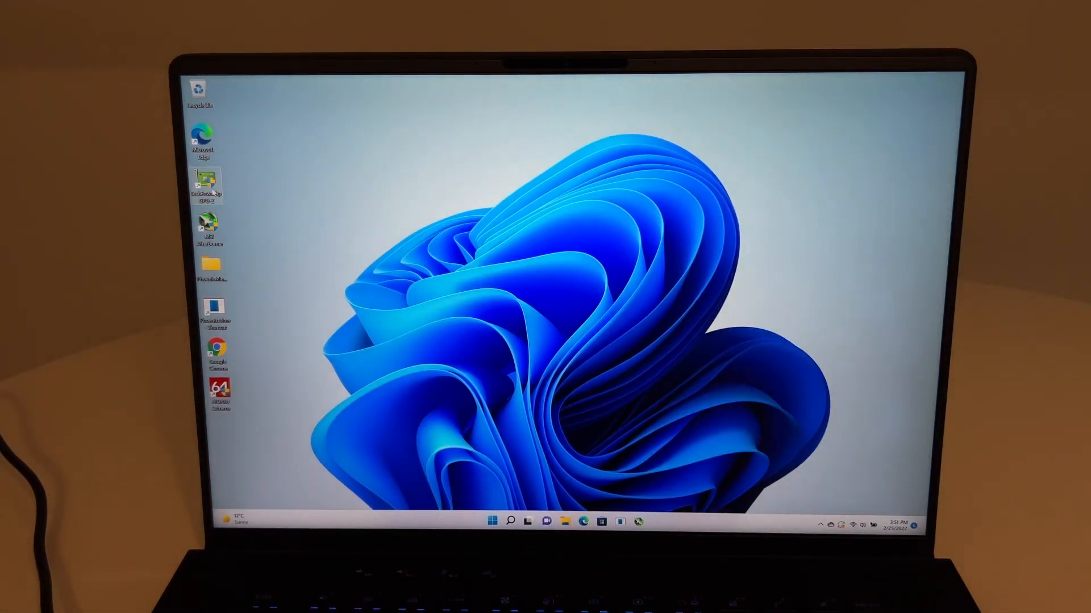
- Launch GPU-Z from its desktop shortcut to show the RTX 3070 Ti Laptop GPU details
double_click(207, 181)
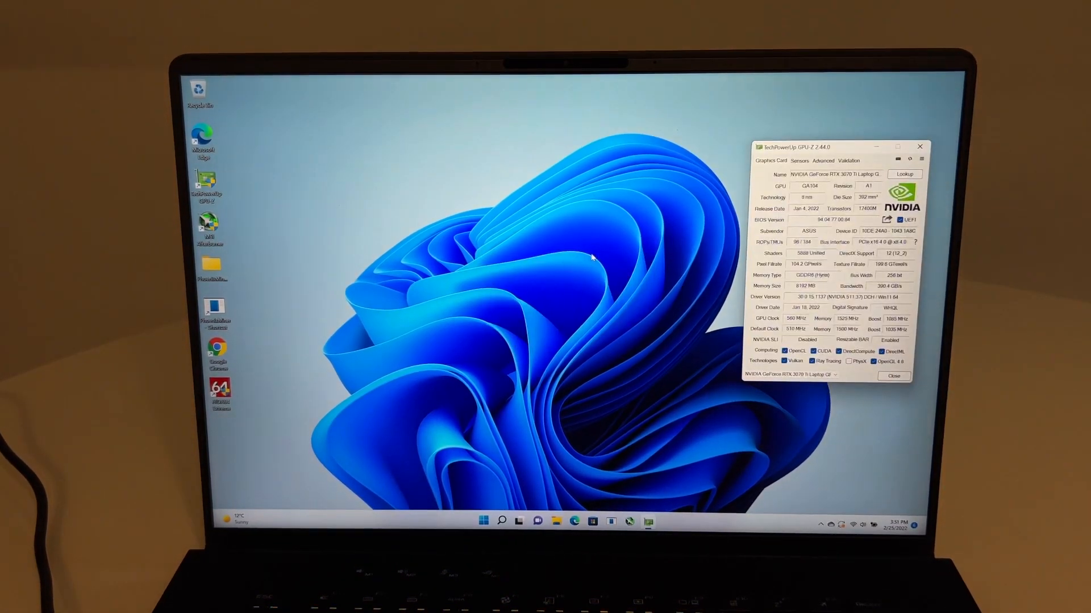
mouse_move(665, 247)
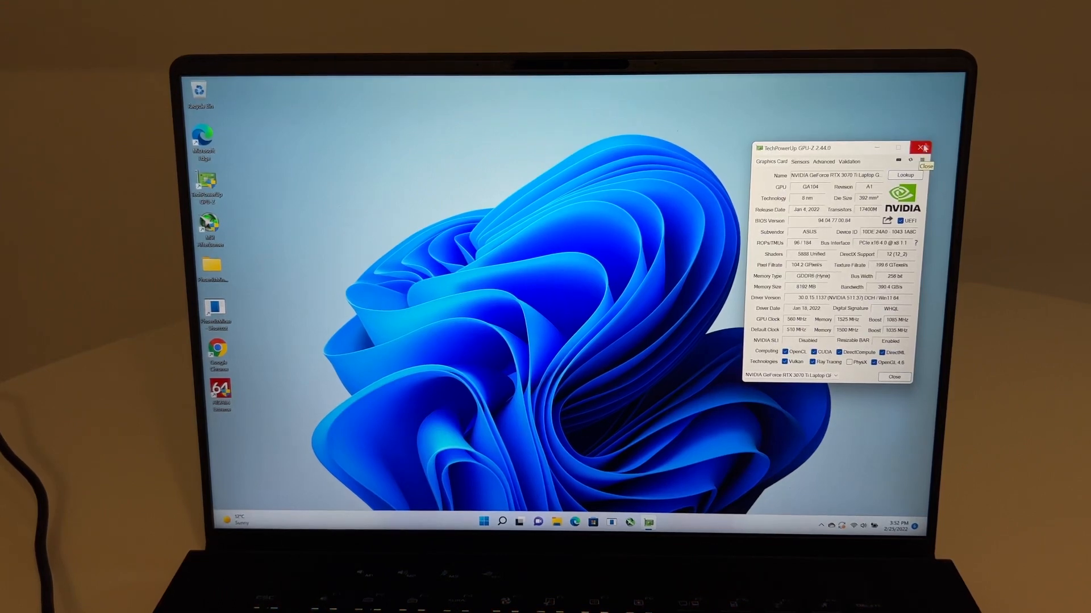
- Close GPU-Z and maximize the PhoenixMiner console mining ETH on ethermine
left_click(922, 148)
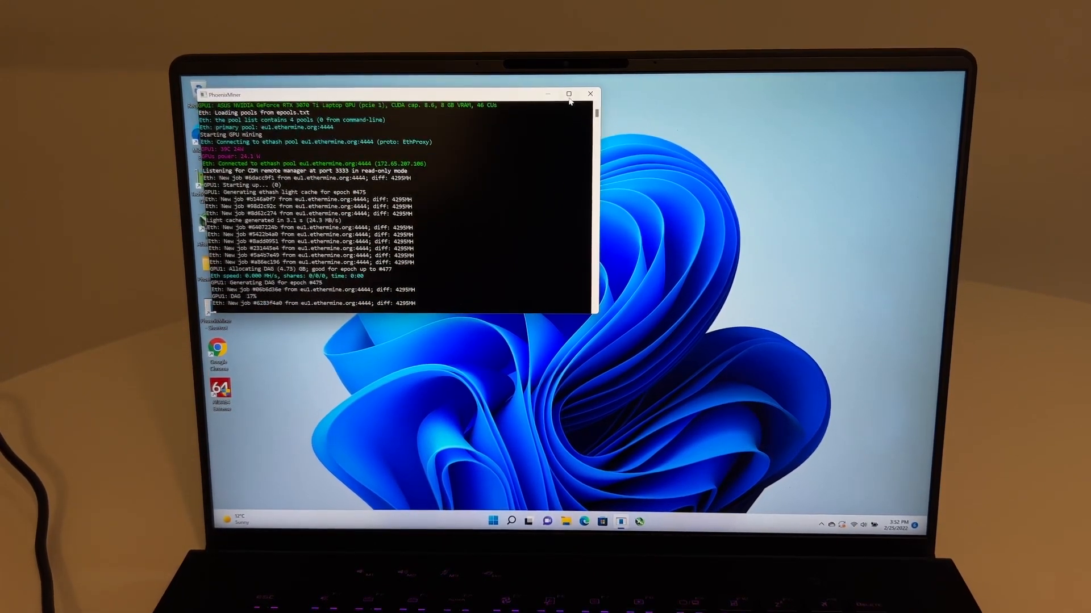
left_click(568, 94)
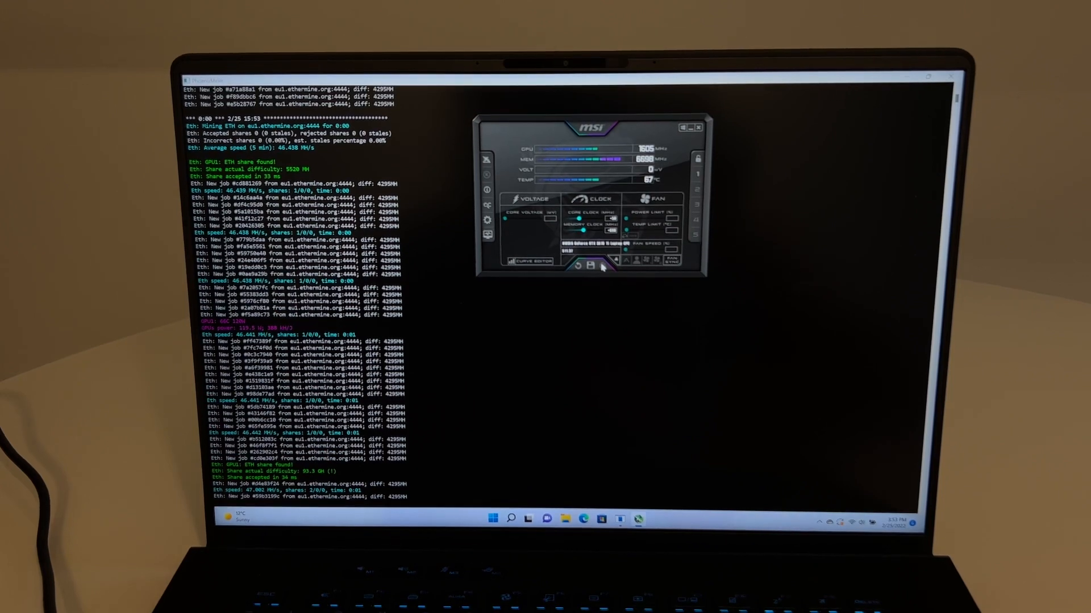
scroll("down", 3)
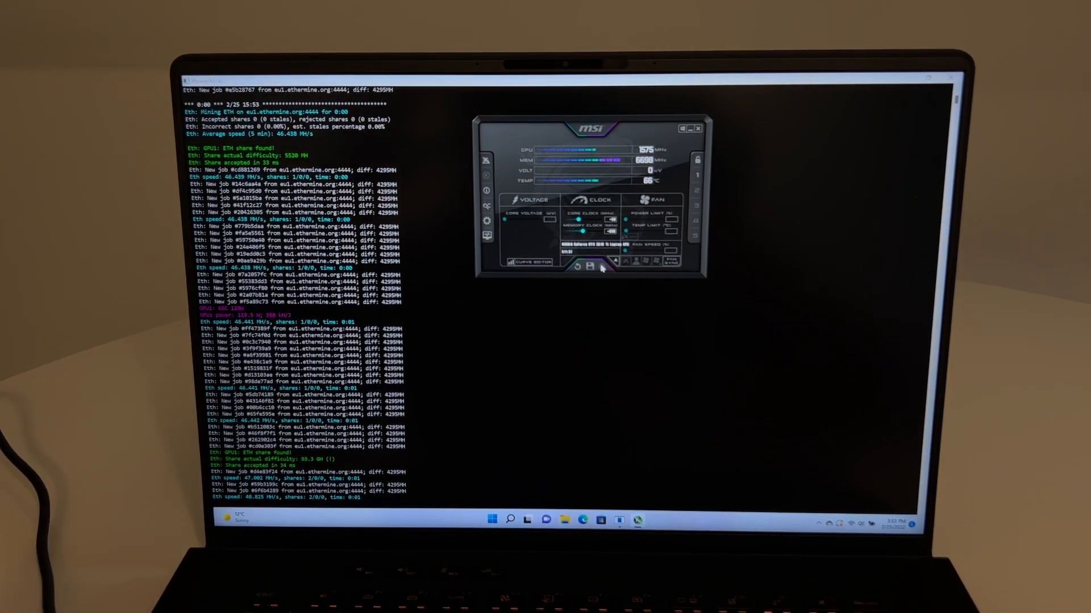
scroll("down", 3)
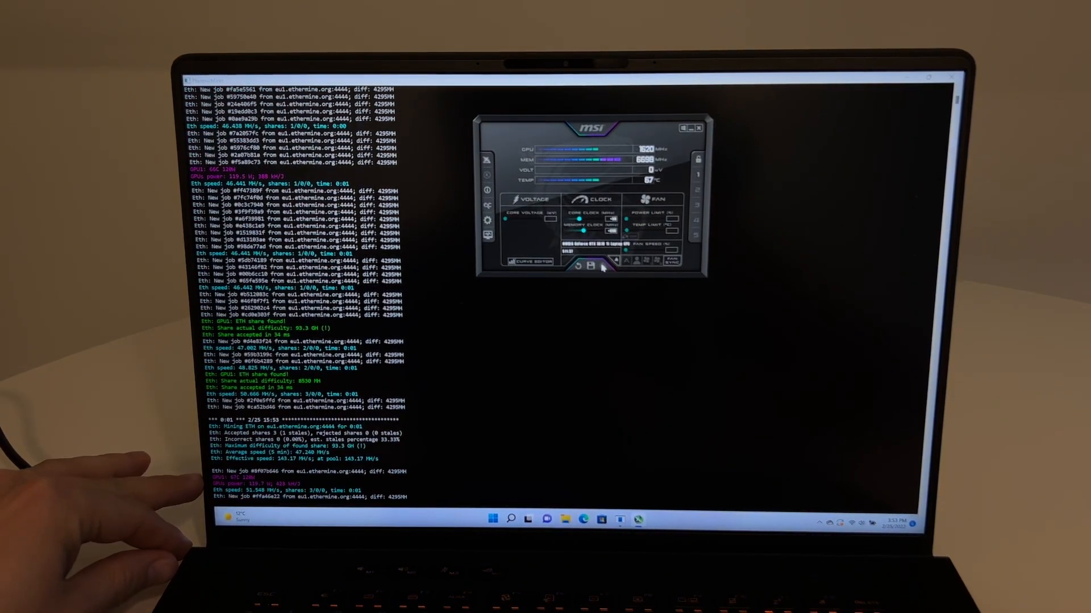
scroll("down", 3)
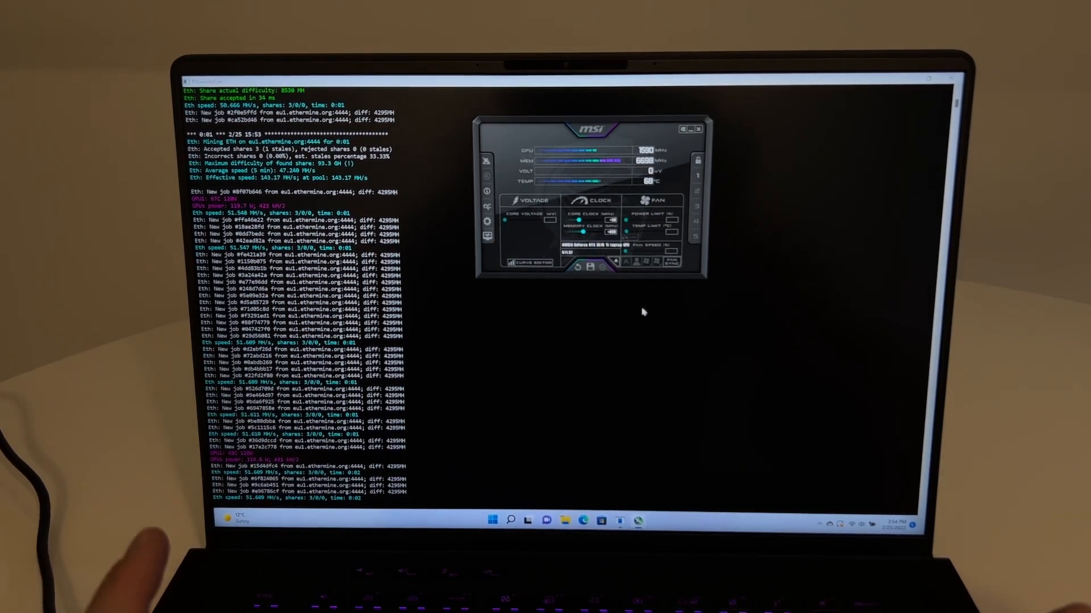
- Find and launch Armoury Crate via Start search for 'crate', cancelling the update prompt
left_click(492, 519)
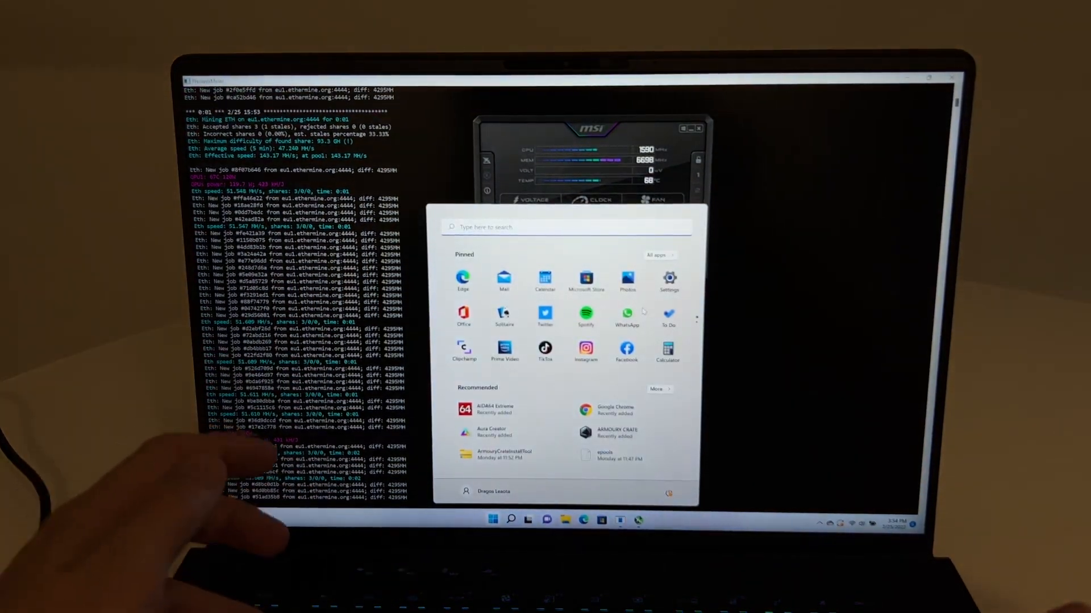
type("aro")
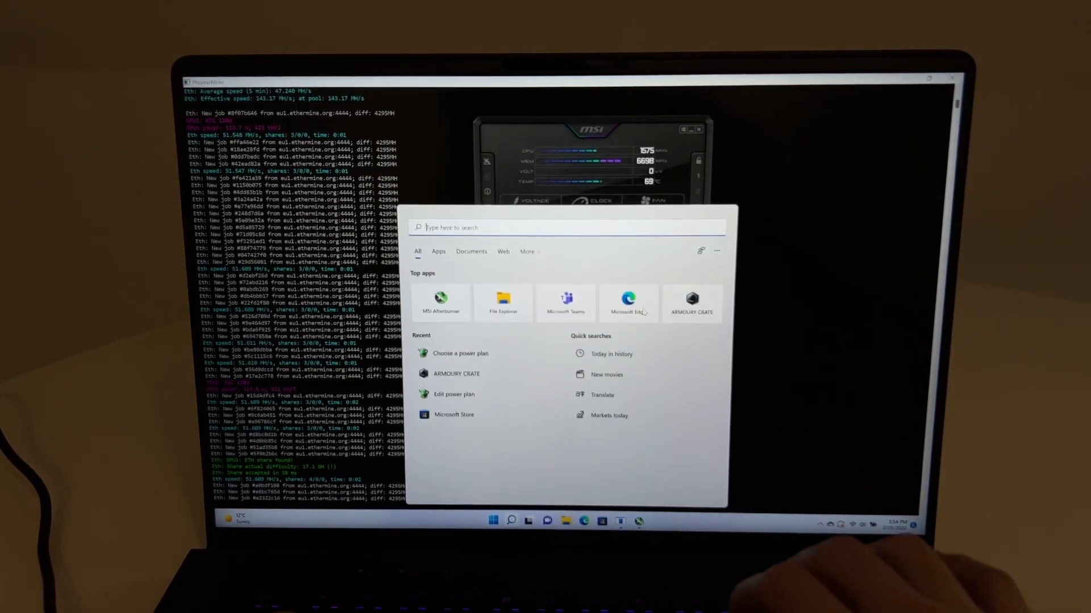
type("crate")
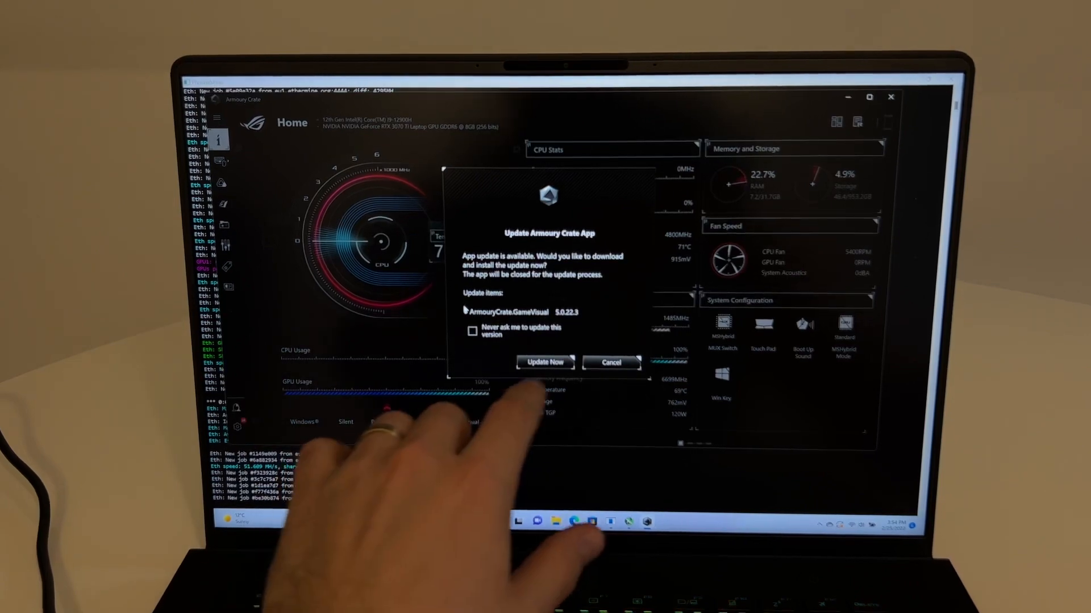
left_click(610, 361)
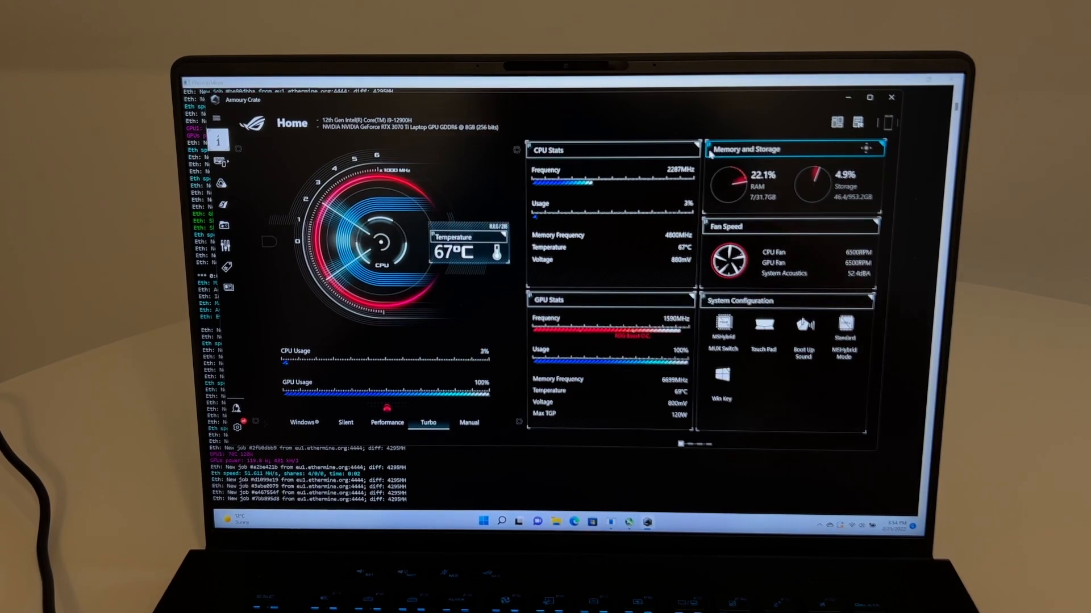
mouse_move(650, 112)
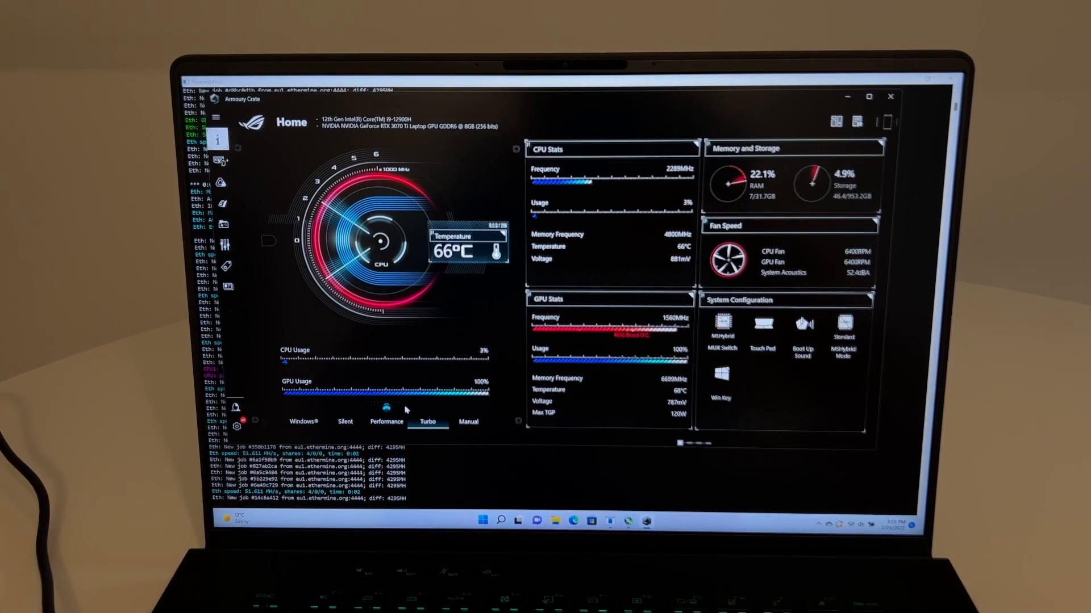
left_click(385, 421)
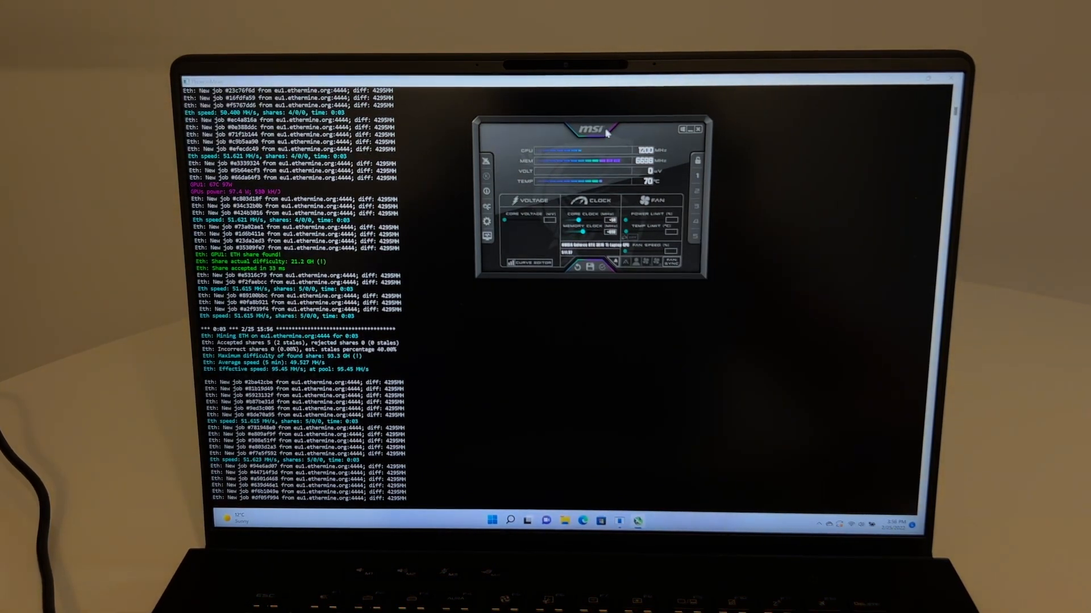
- Reopen Armoury Crate from a Start search for 'crate'
scroll("down", 3)
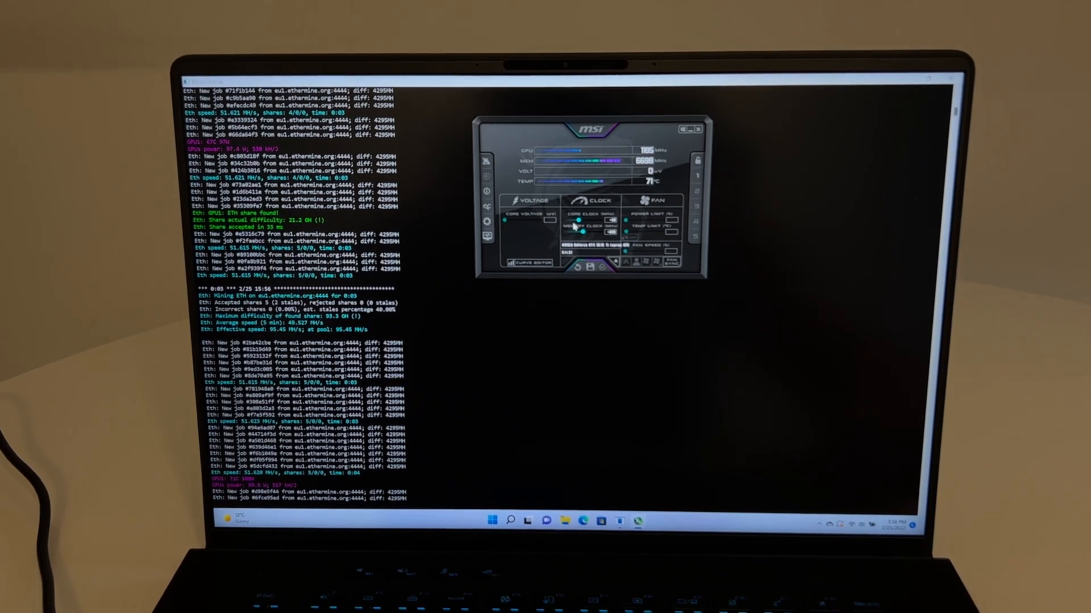
type("crate")
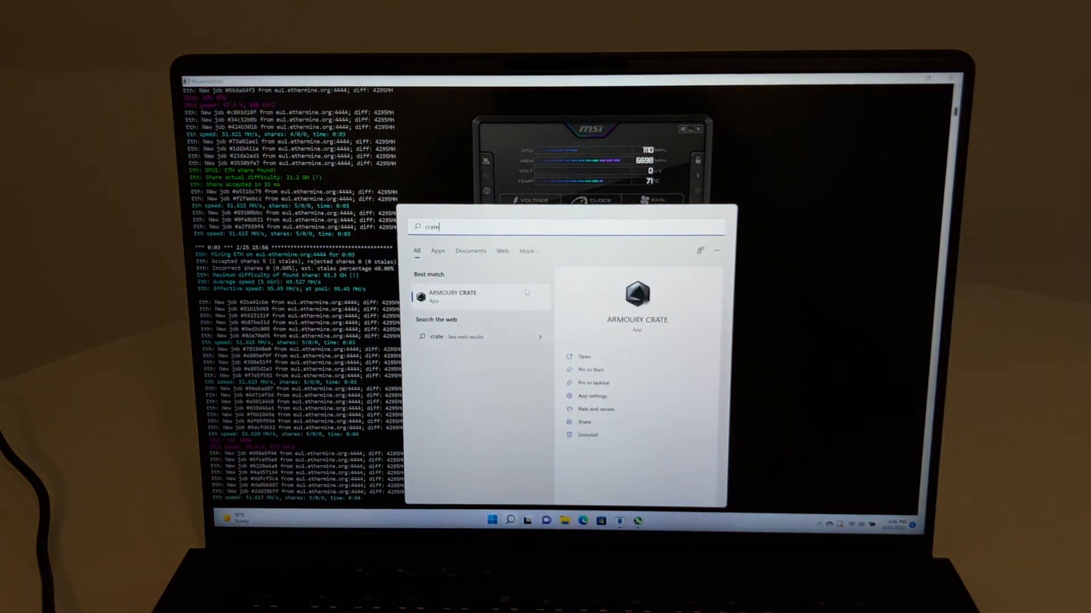
left_click(584, 357)
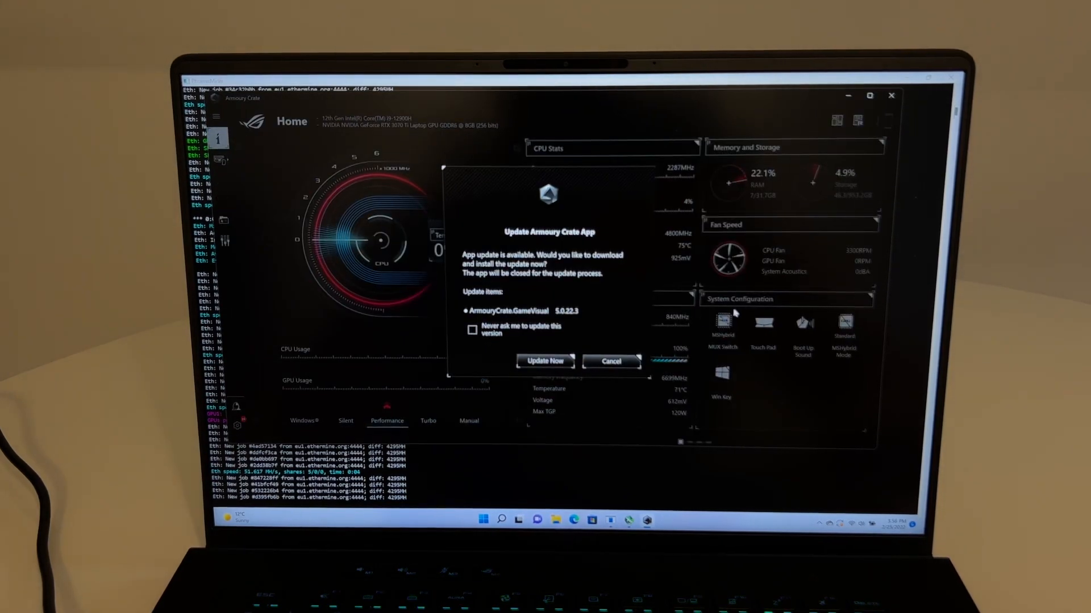
- Cancel the update and ASUS login prompts, then minimize Armoury Crate to reveal the miner
left_click(610, 361)
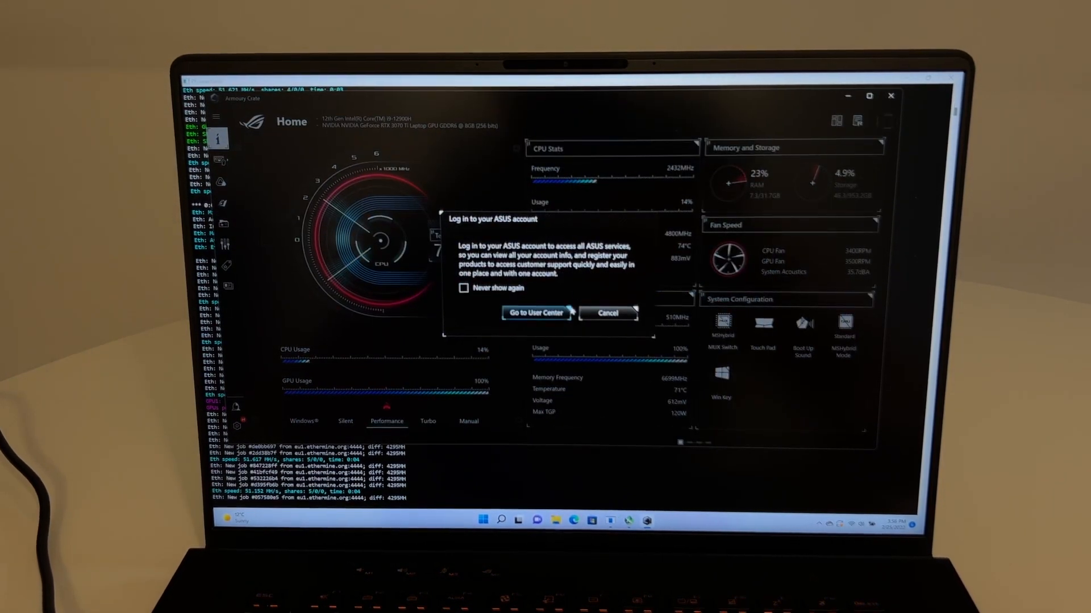
left_click(607, 313)
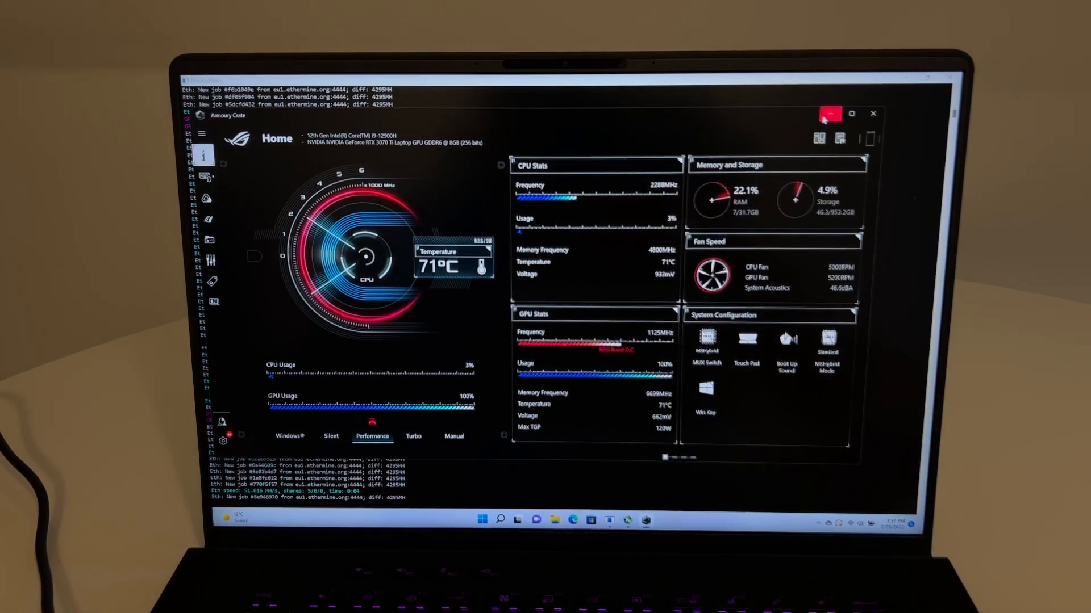
left_click(820, 114)
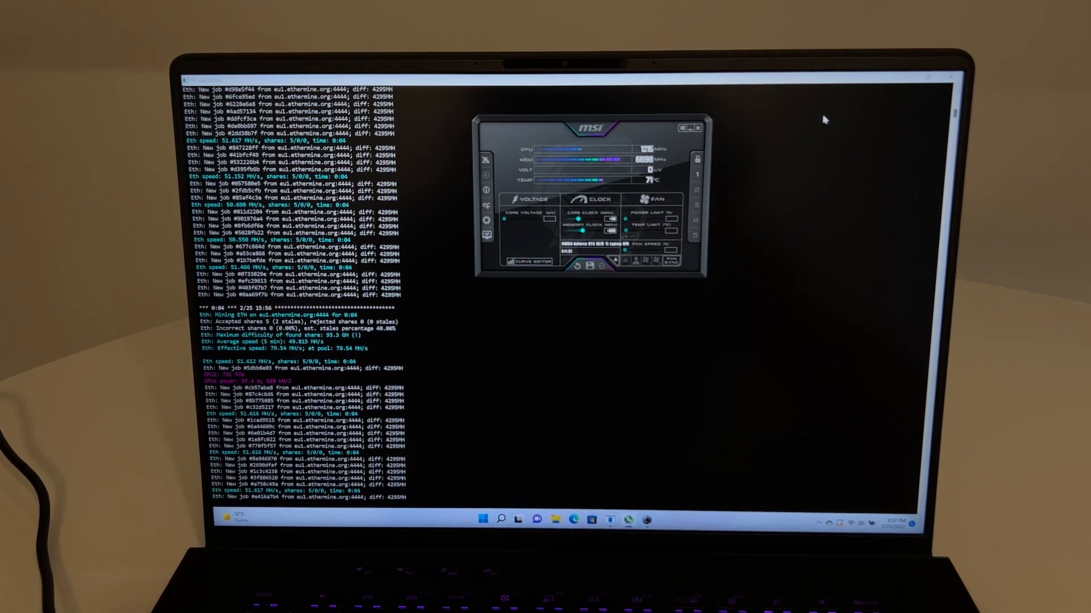
scroll("down", 3)
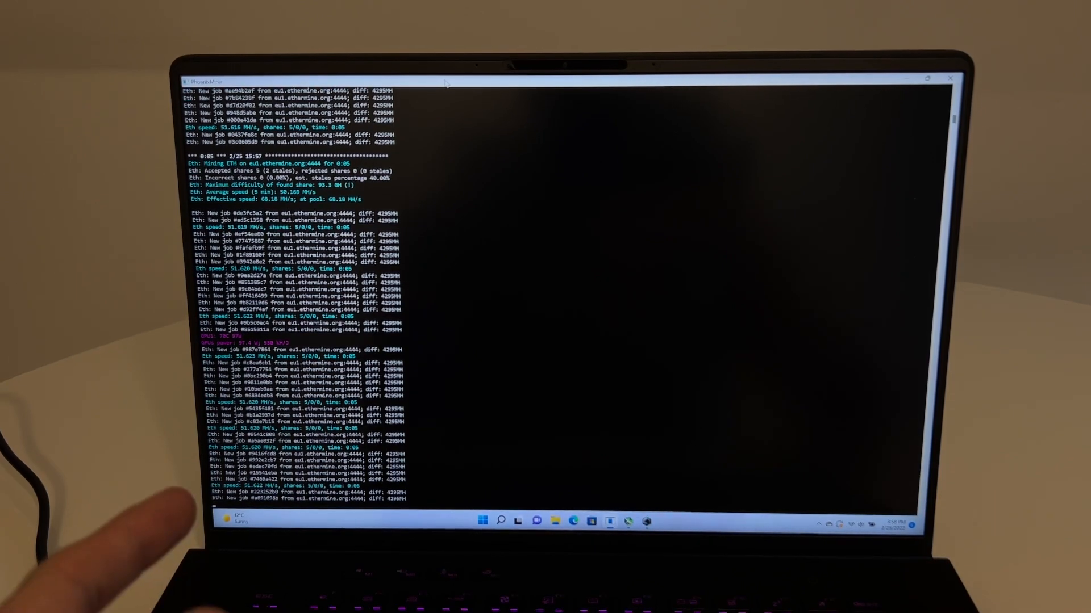
scroll("down", 3)
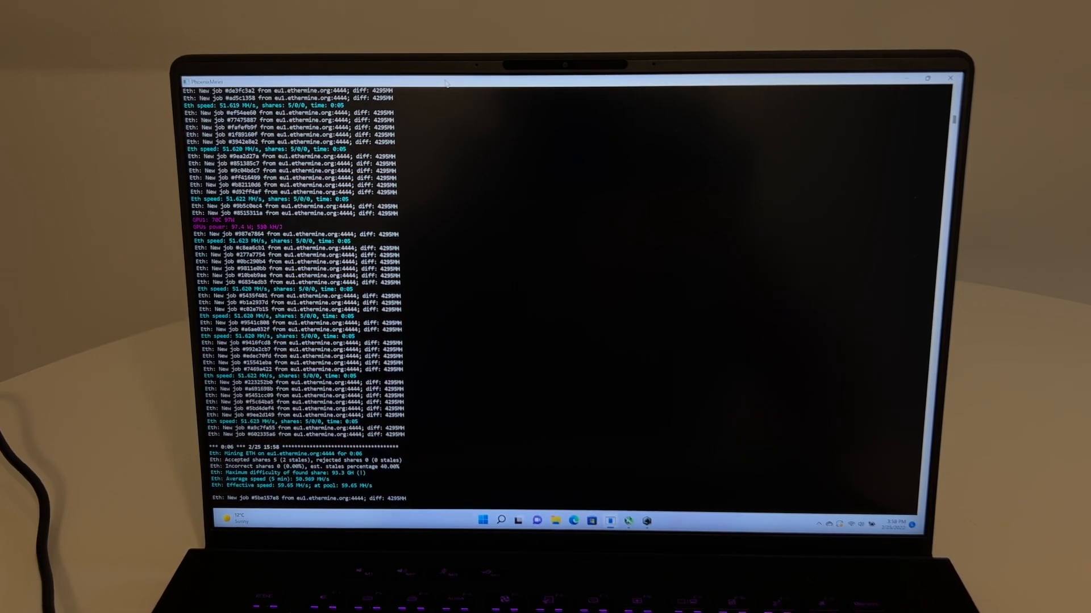
scroll("down", 3)
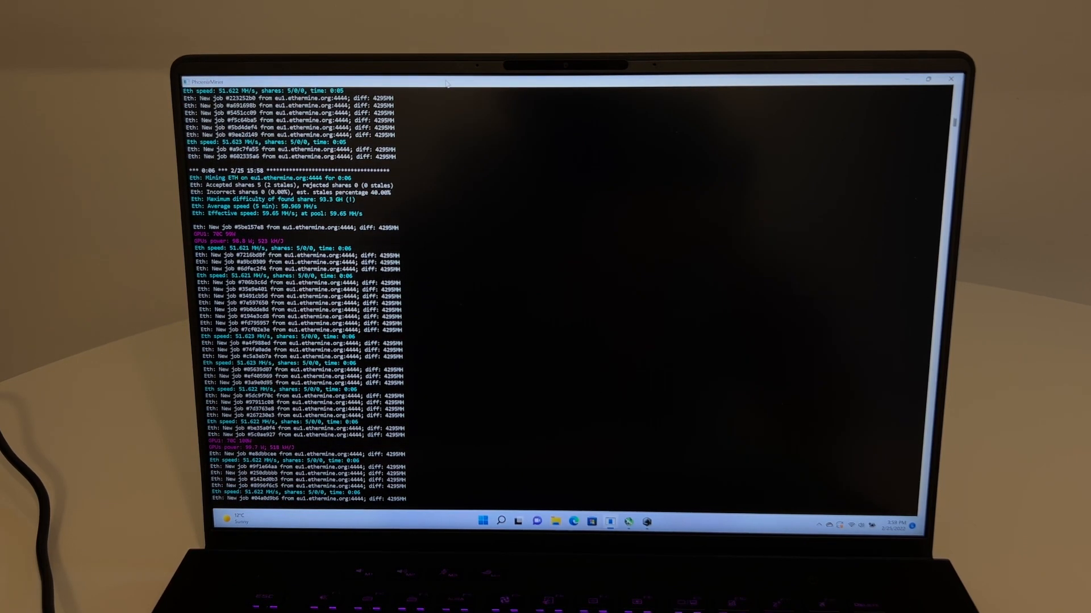
scroll("down", 3)
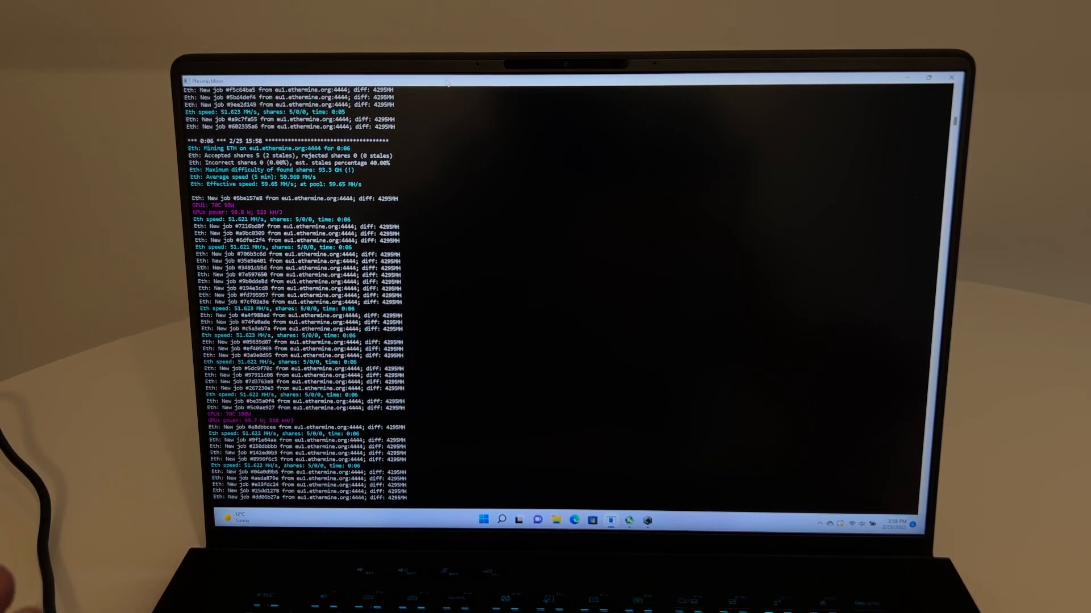
scroll("down", 3)
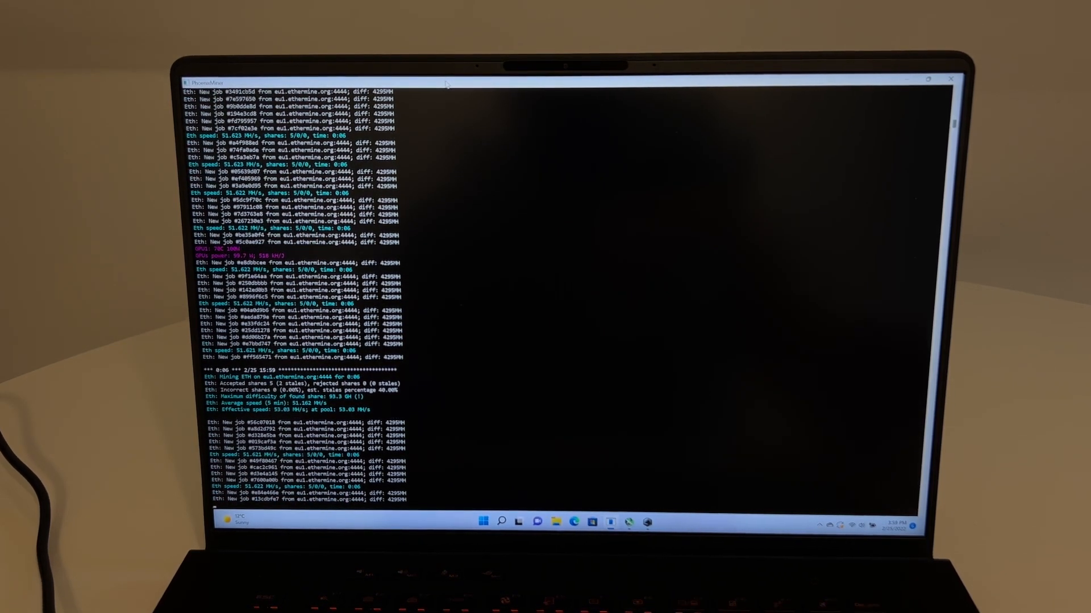
scroll("down", 3)
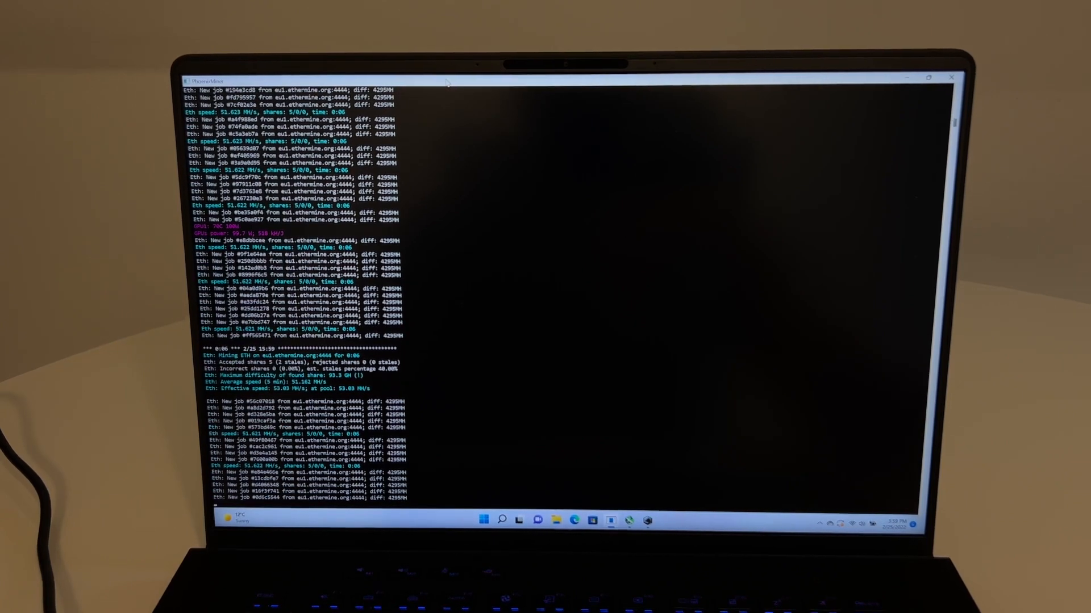
scroll("down", 3)
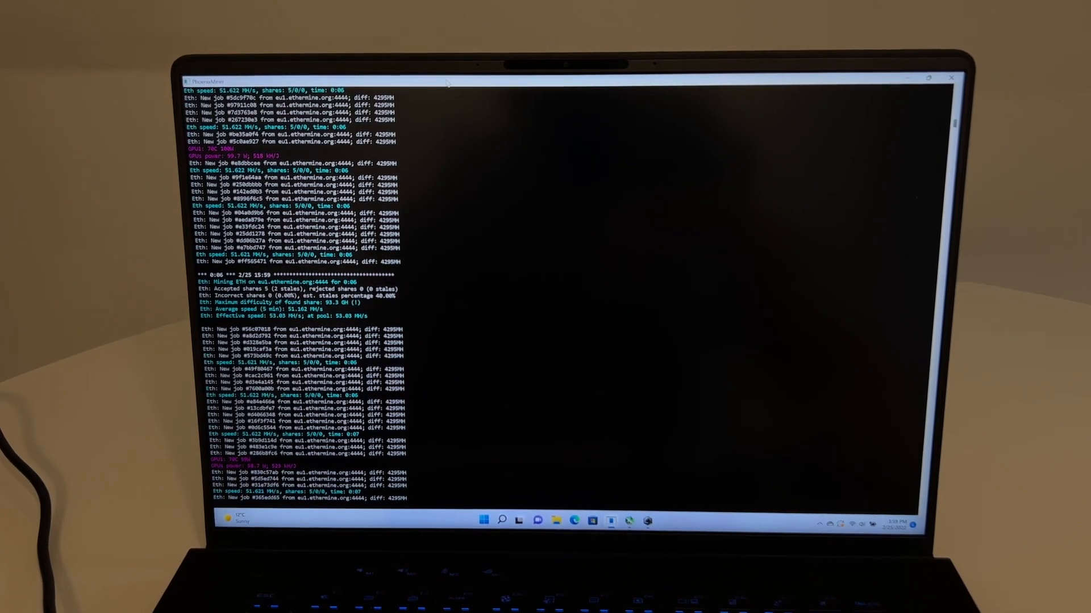
scroll("down", 3)
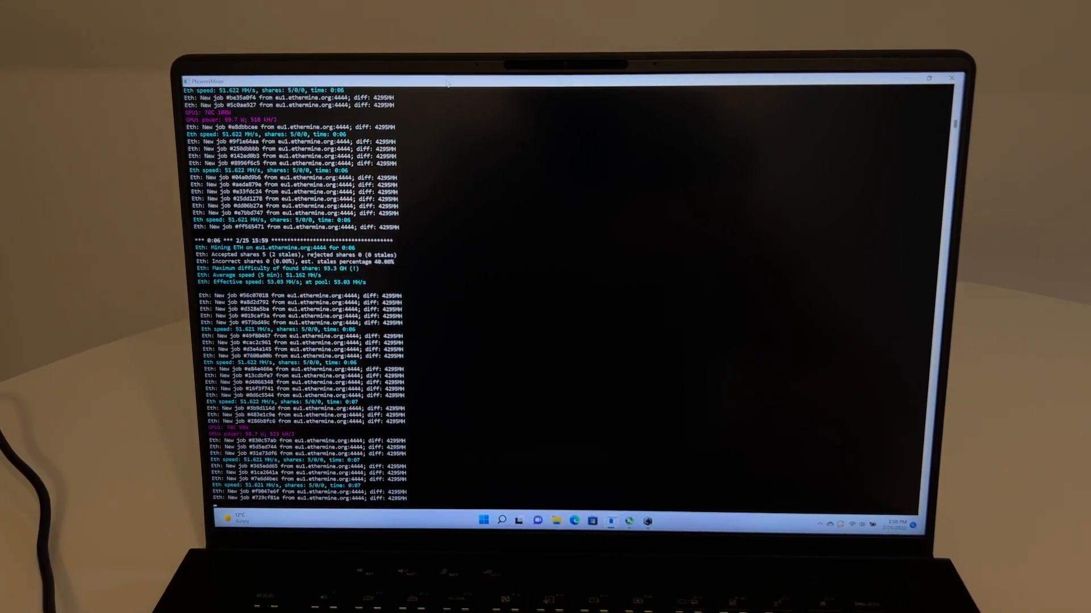
scroll("down", 3)
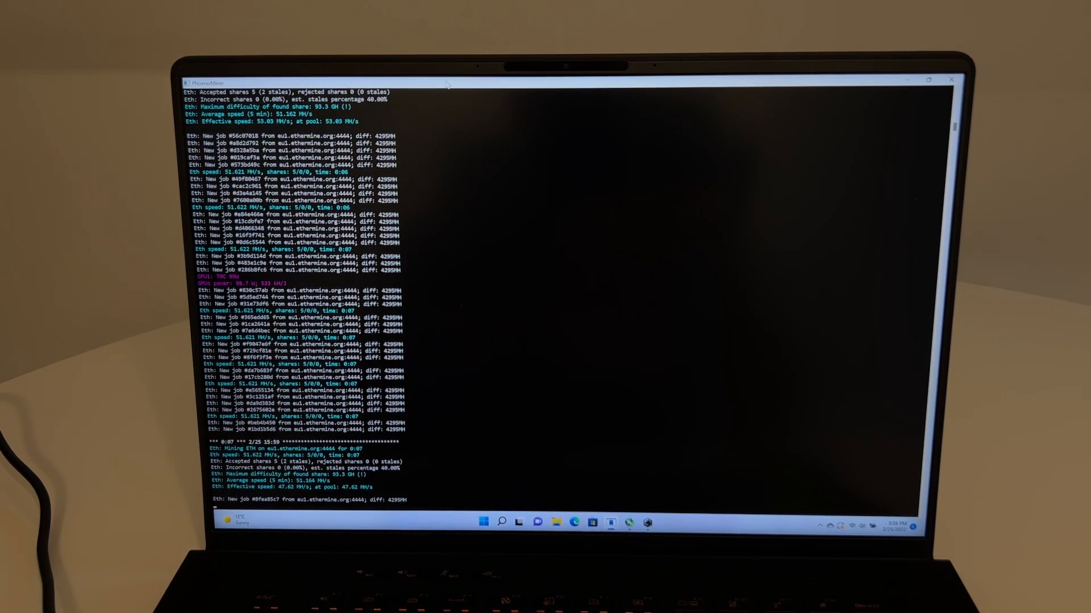
scroll("down", 3)
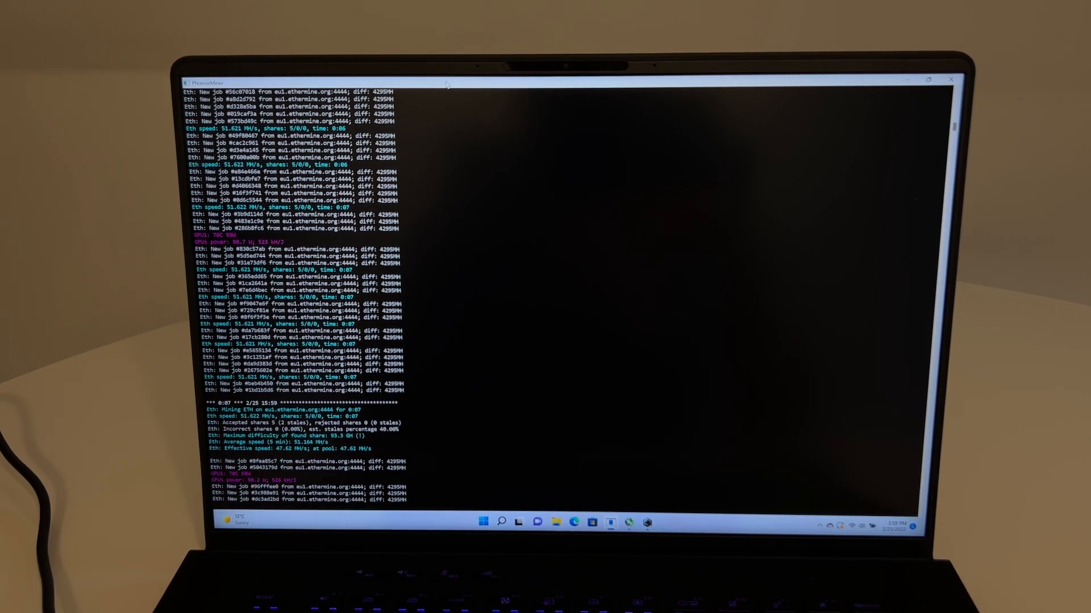
scroll("down", 3)
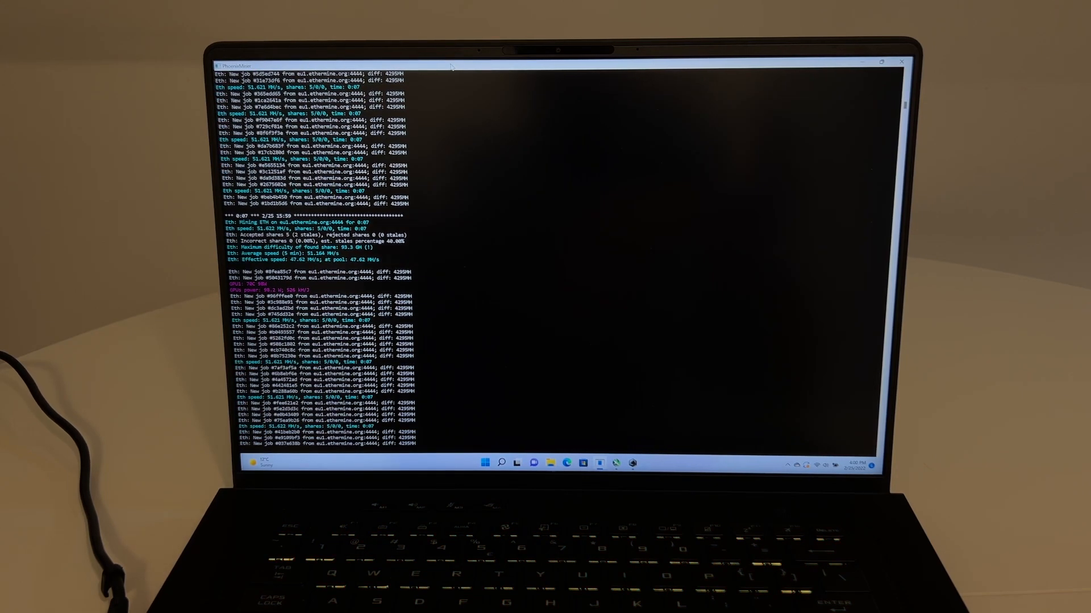
scroll("down", 3)
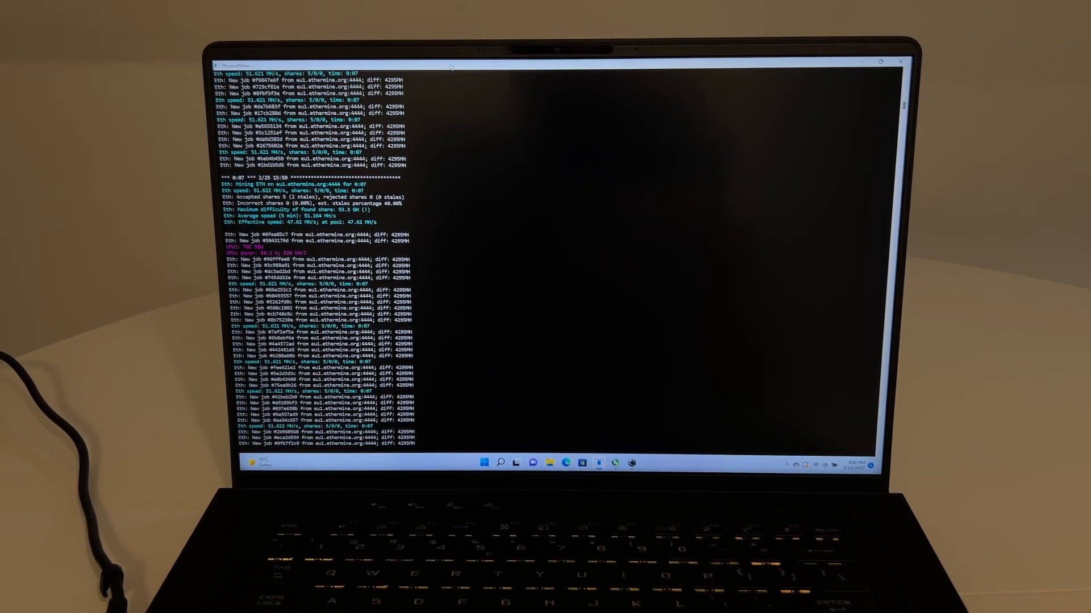